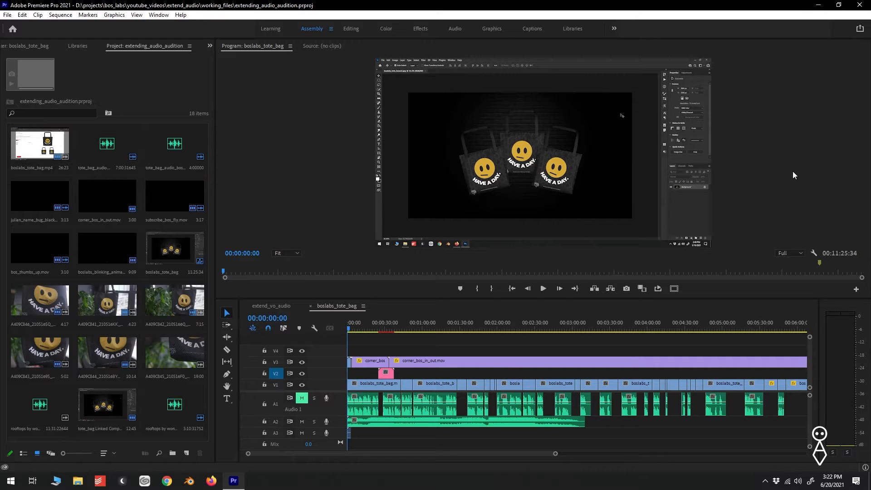
mouse_move(583, 251)
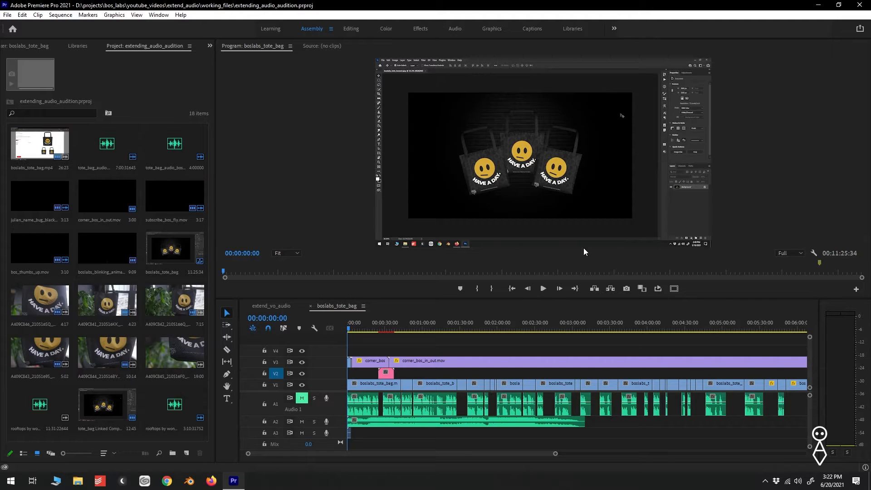
mouse_move(577, 251)
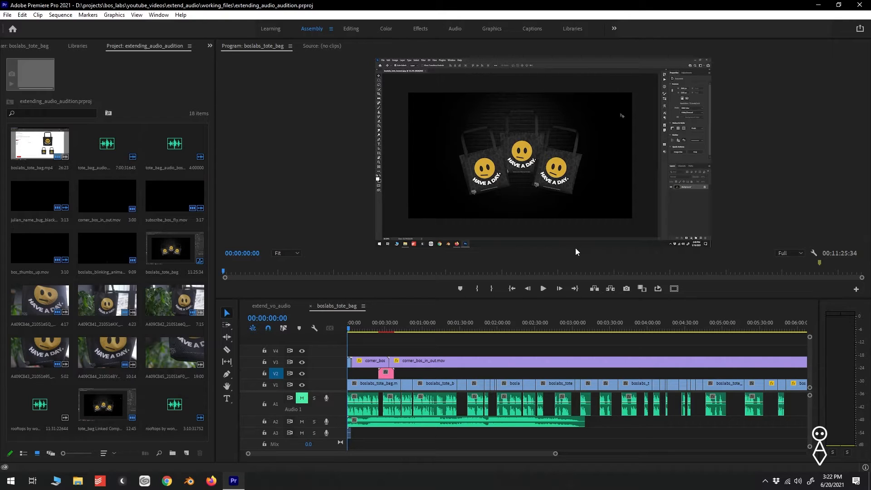
mouse_move(575, 257)
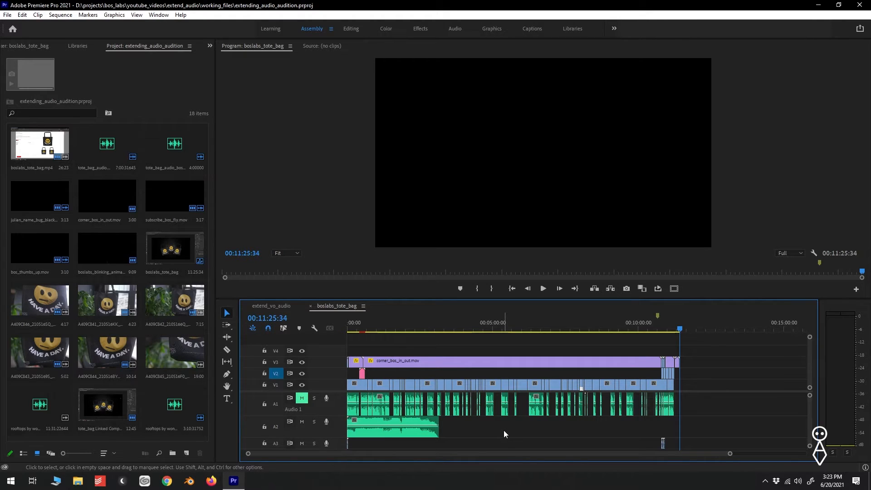
- Send the entire boslabs_tote_bag sequence to Audition via Edit in Adobe Audition > Sequence
left_click(667, 328)
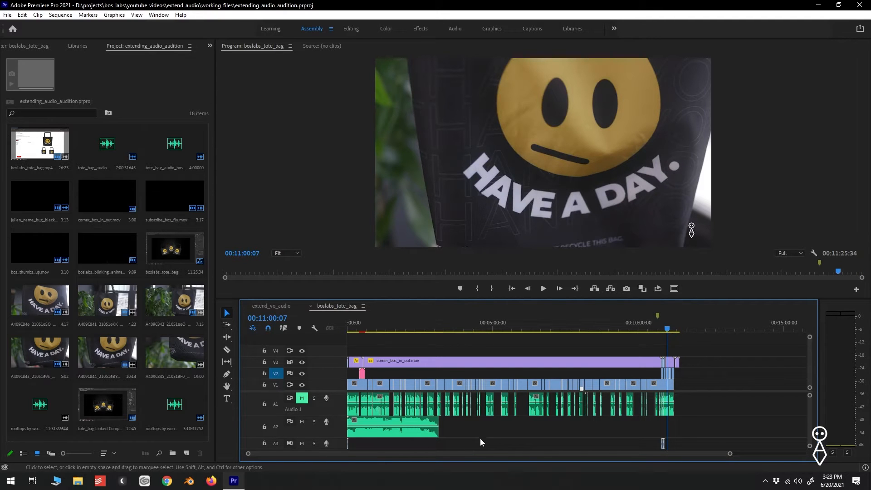
left_click(22, 14)
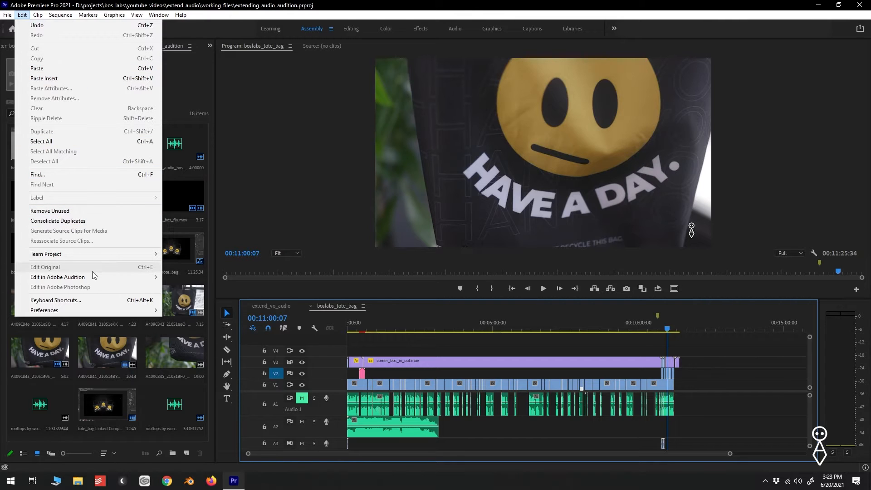
mouse_move(58, 277)
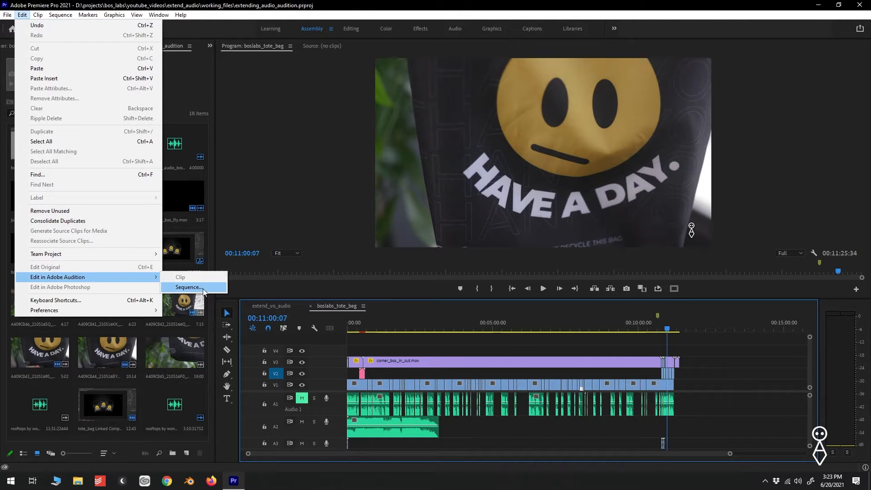
left_click(189, 287)
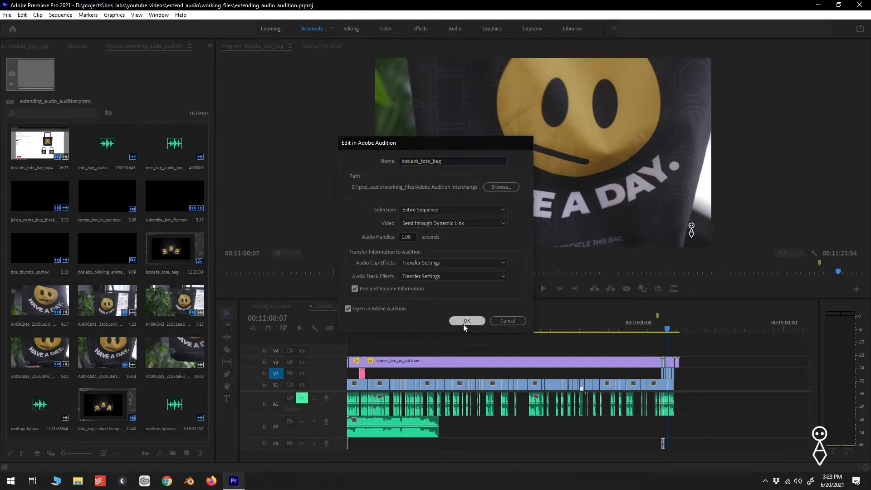
left_click(466, 320)
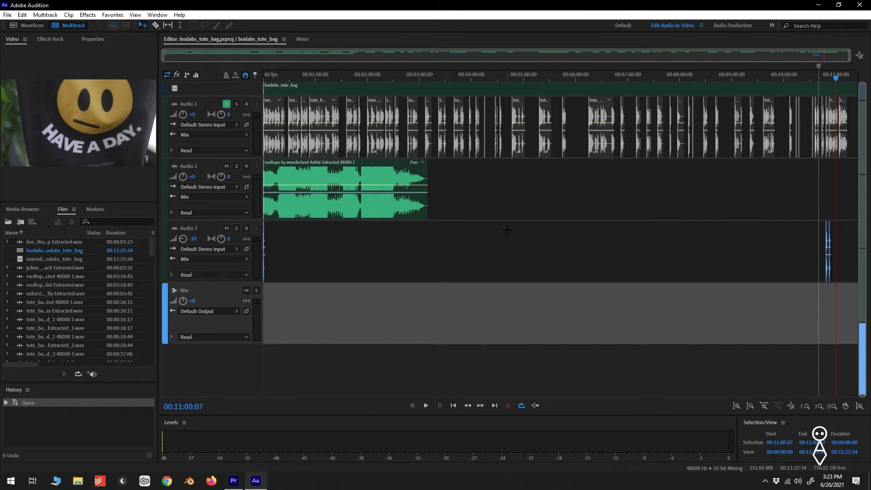
mouse_move(346, 188)
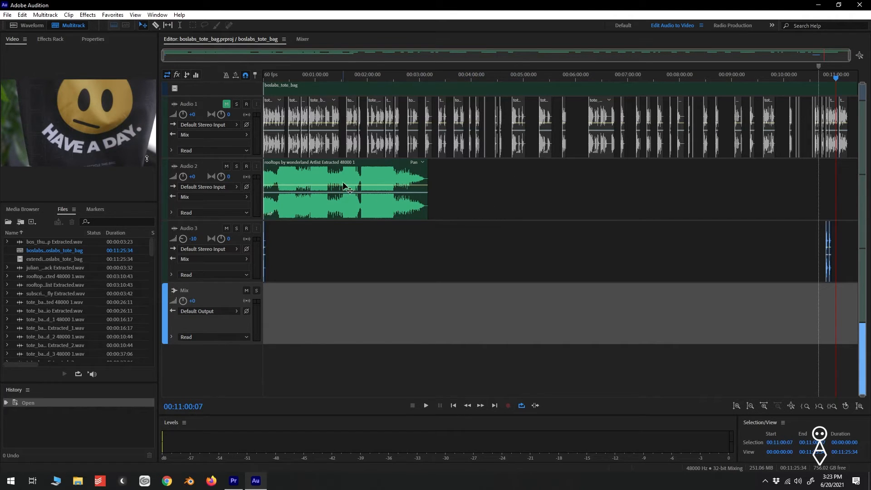
- Enable Remix on the rooftops music clip from its Properties panel
left_click(345, 189)
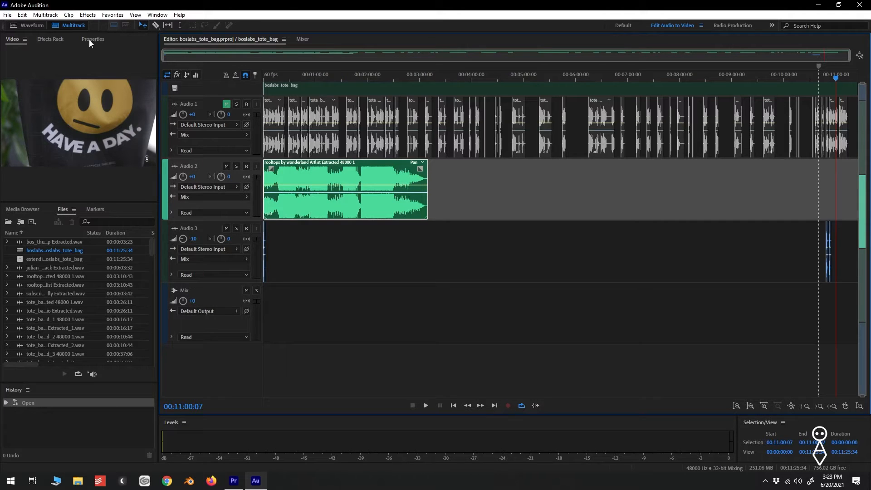
left_click(93, 39)
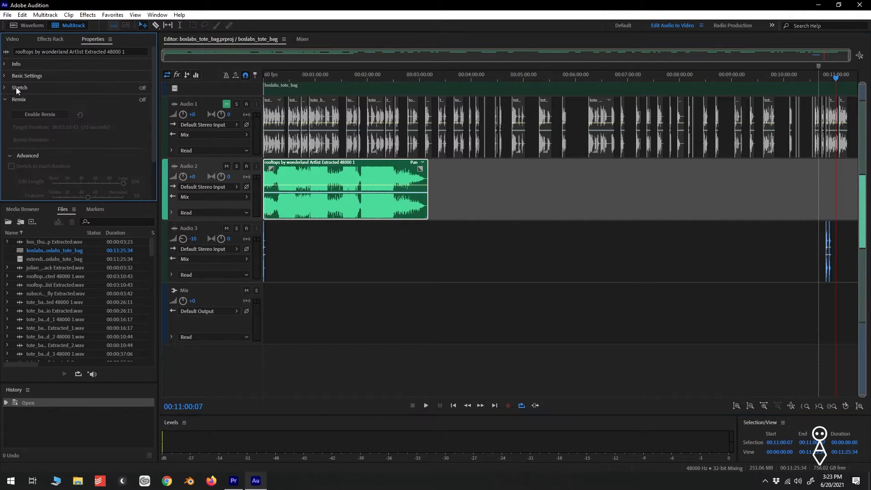
left_click(4, 99)
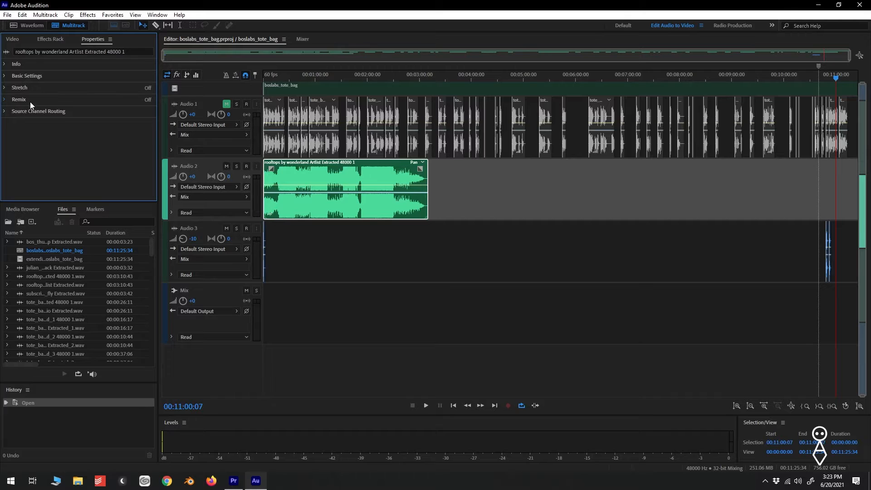
left_click(18, 99)
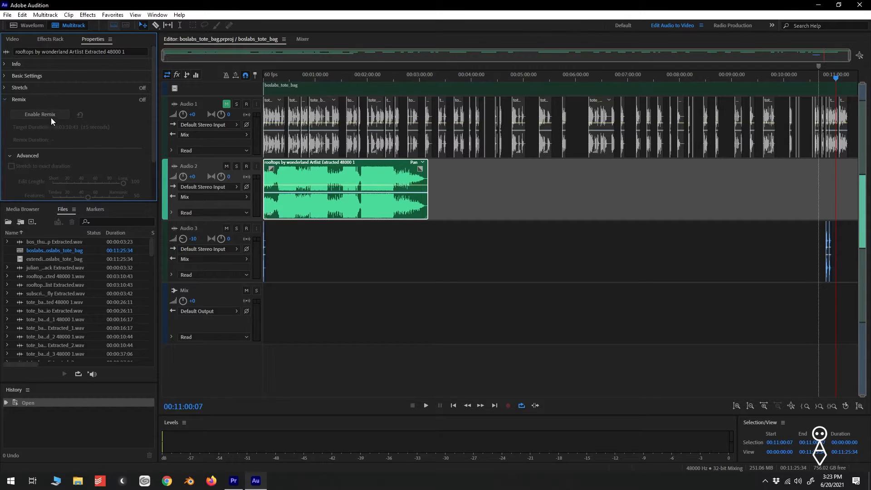
left_click(39, 114)
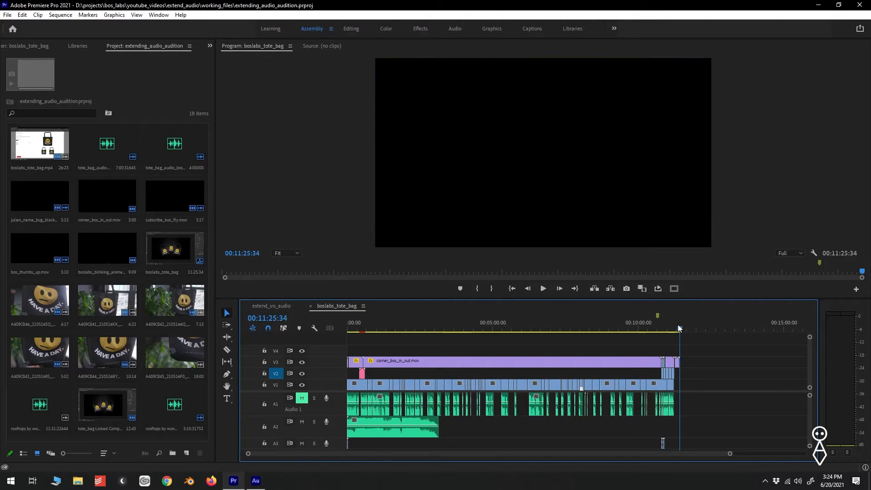
- Set the rooftops clip's Remix Target Duration to 00:11:25:34 back in Audition
left_click(266, 318)
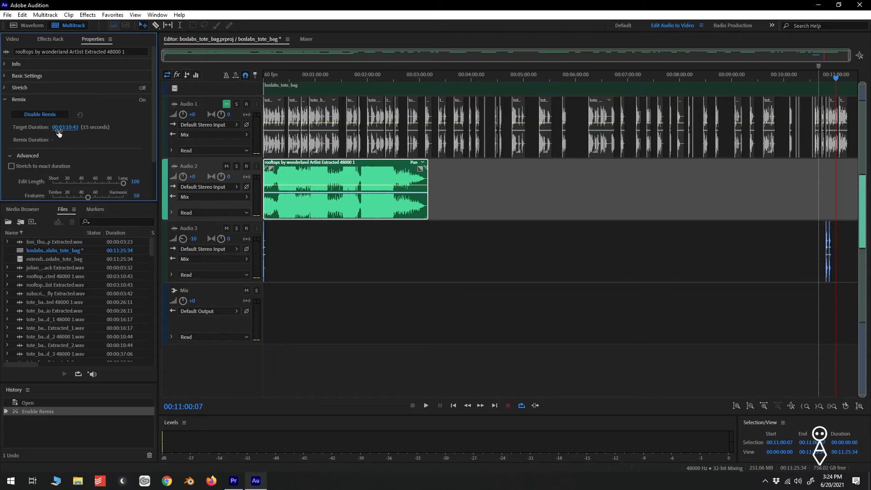
left_click(64, 127)
type("00:11:25:34")
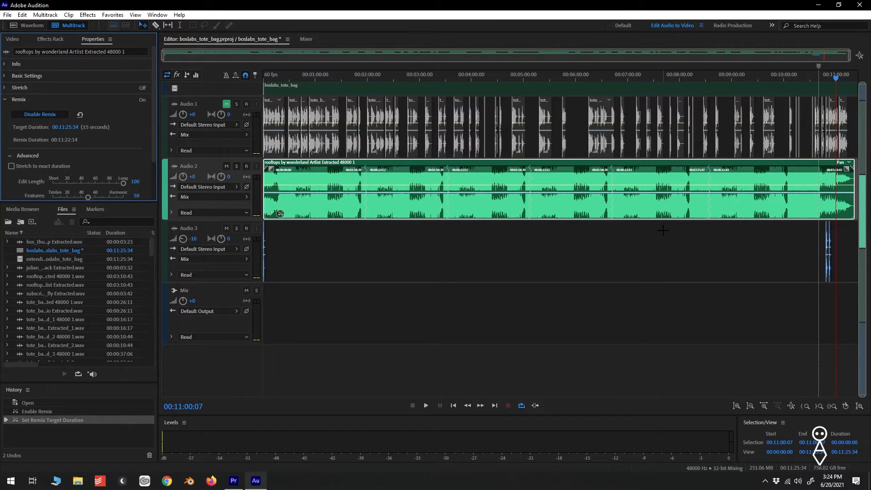
mouse_move(516, 220)
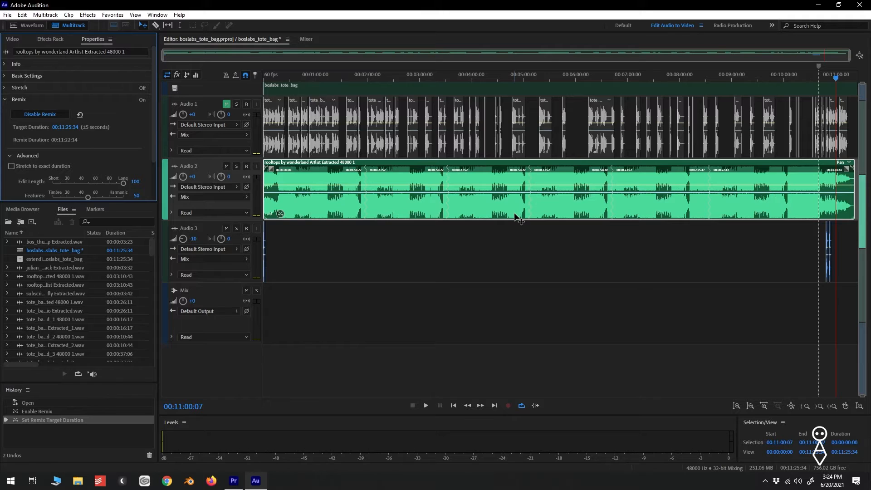
mouse_move(791, 236)
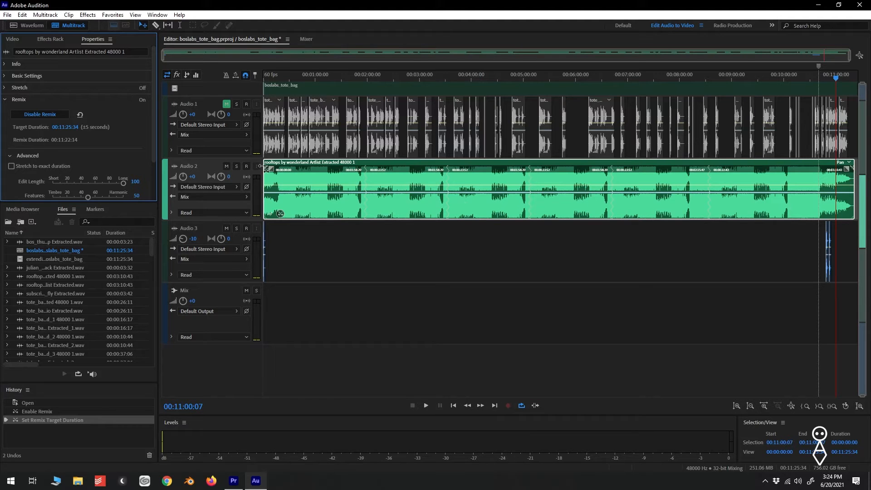
mouse_move(852, 172)
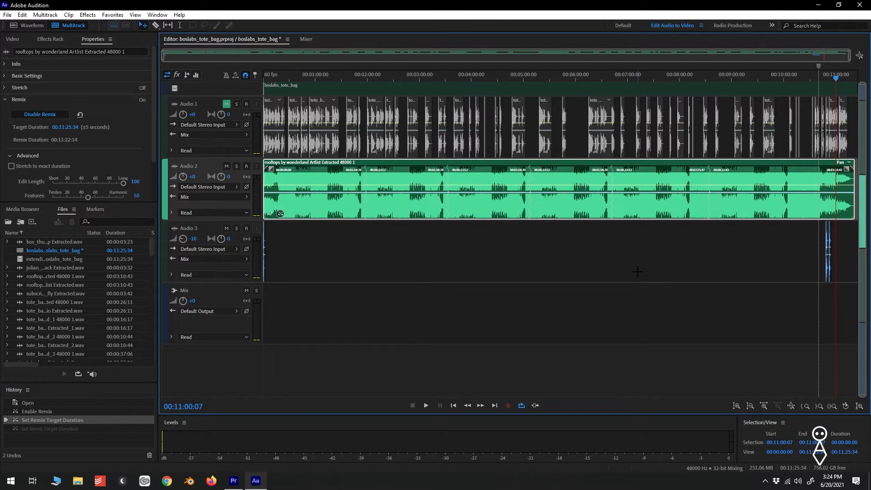
mouse_move(424, 217)
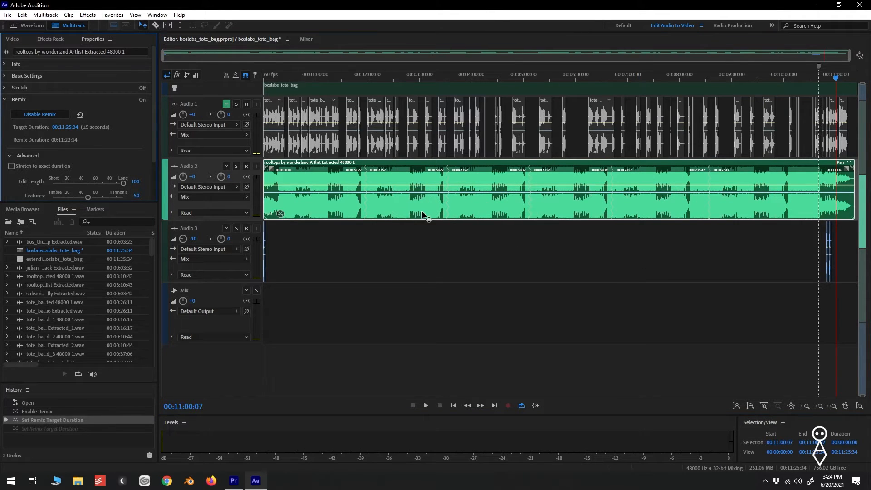
mouse_move(280, 214)
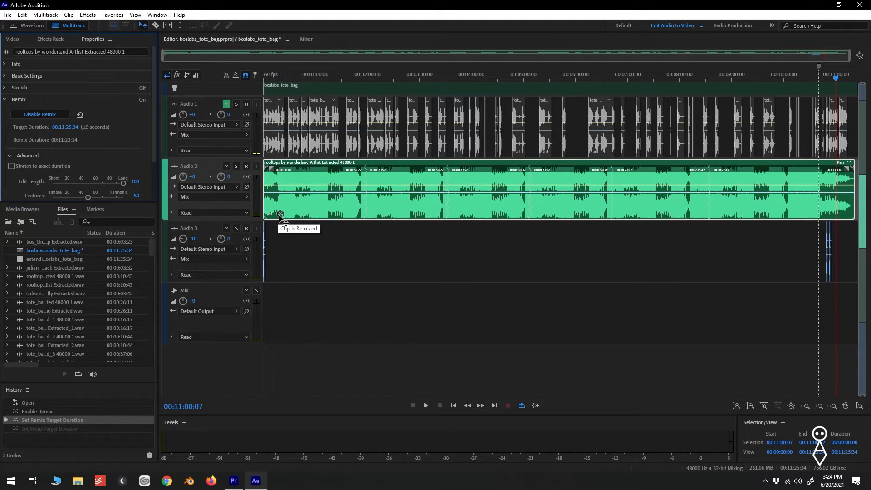
mouse_move(39, 121)
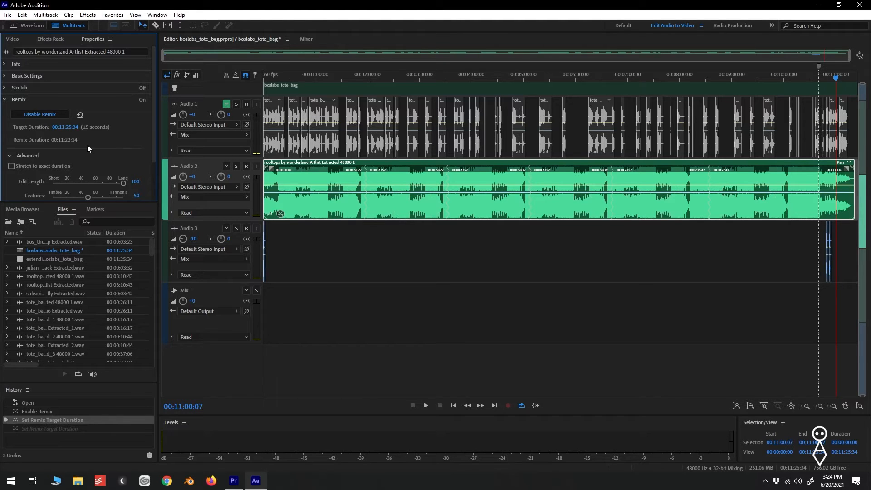
mouse_move(87, 136)
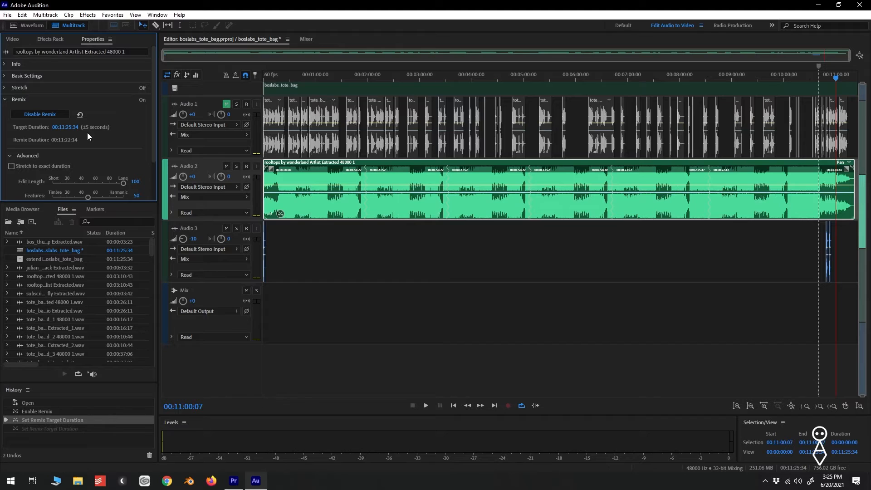
mouse_move(104, 135)
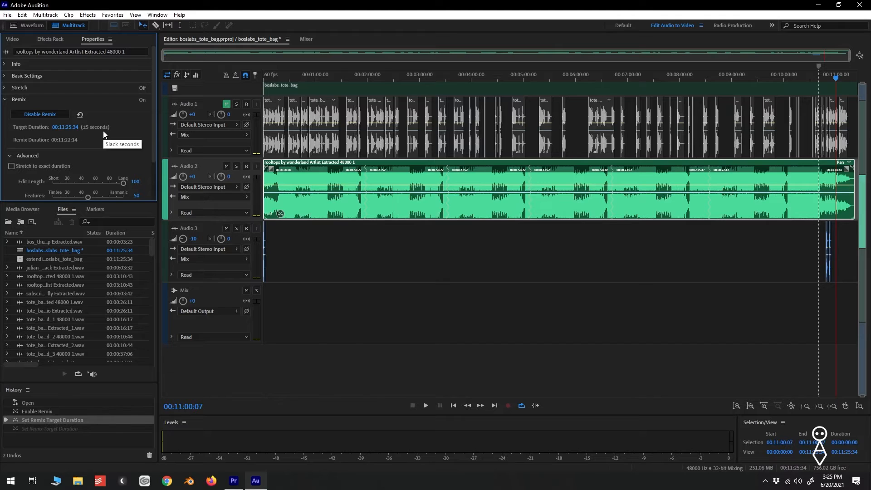
mouse_move(117, 152)
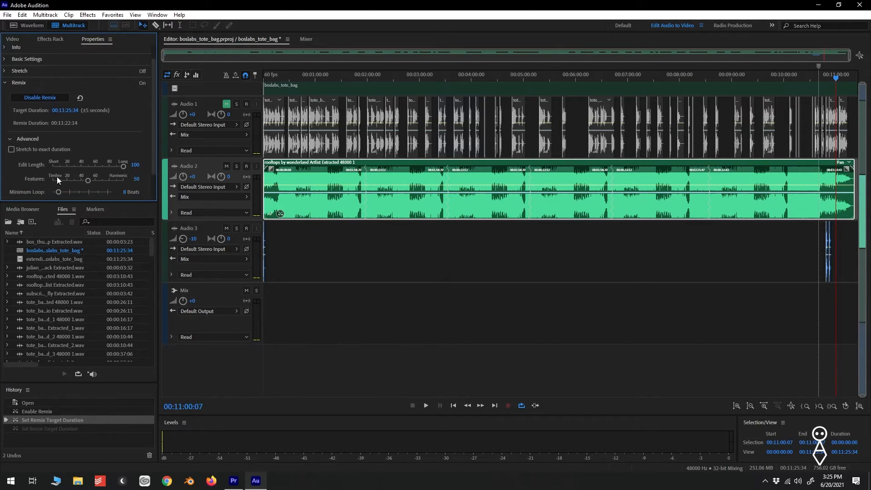
mouse_move(11, 148)
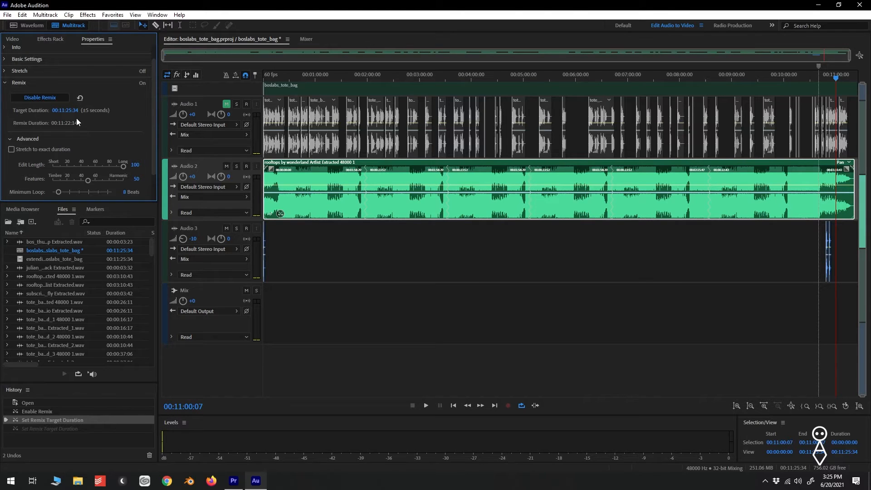
- Change the Remix Target Duration to 00:11:30:34 for an 00:11:26:52 remix
left_click(63, 110)
type("30")
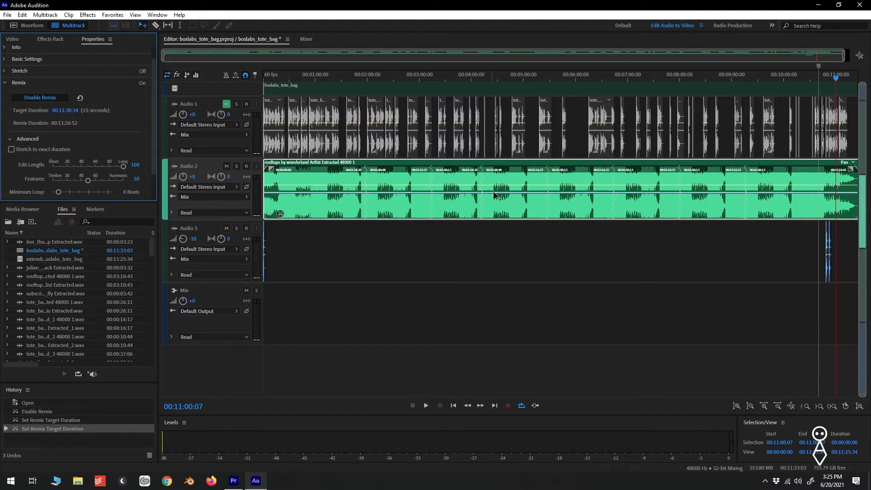
mouse_move(398, 209)
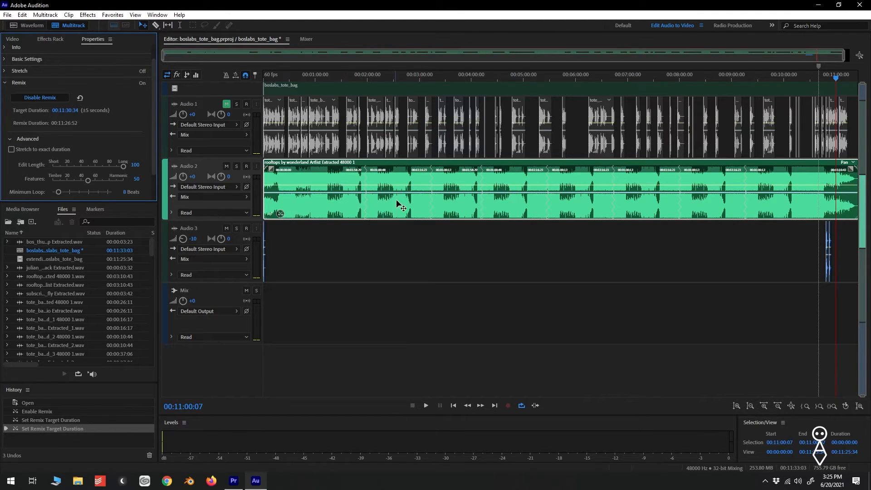
mouse_move(555, 180)
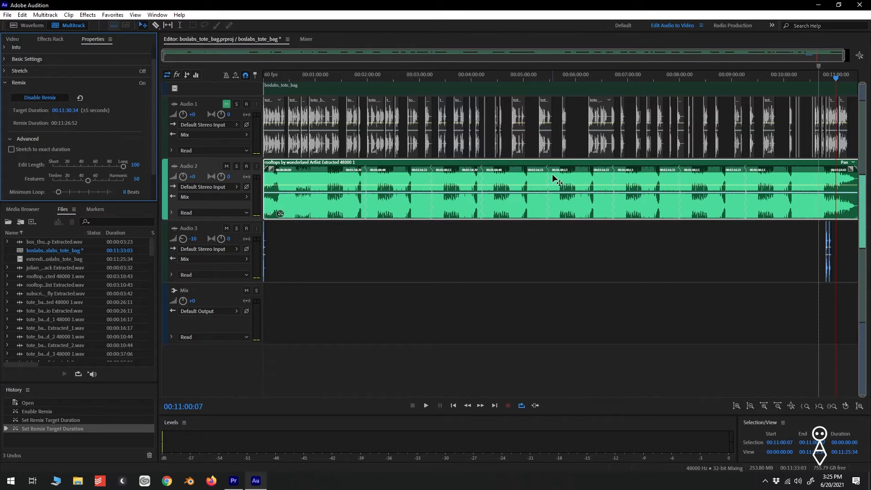
mouse_move(688, 222)
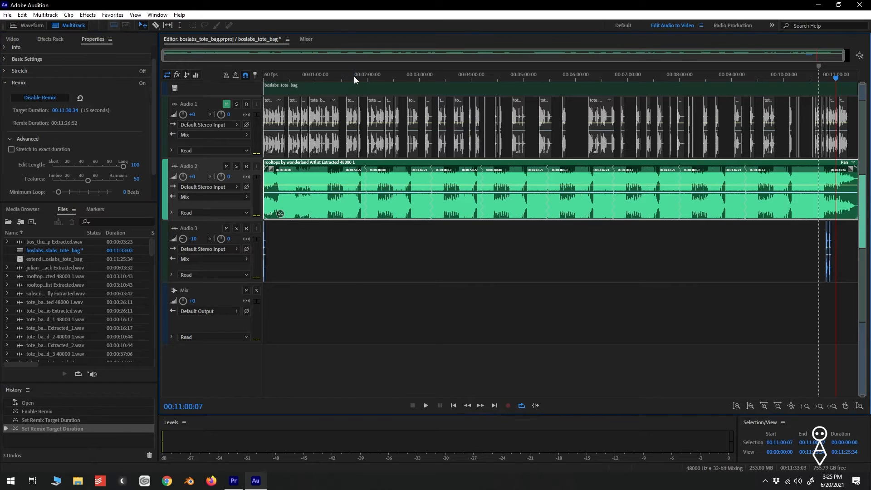
- Preview the remixed music around the 2-, 3-, 4- and 9-minute marks, stopping near 00:09:20
left_click(424, 404)
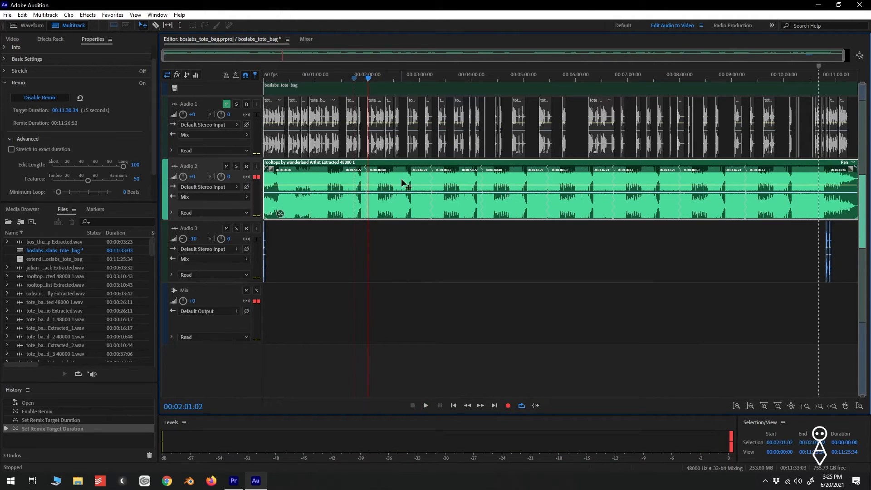
left_click(429, 74)
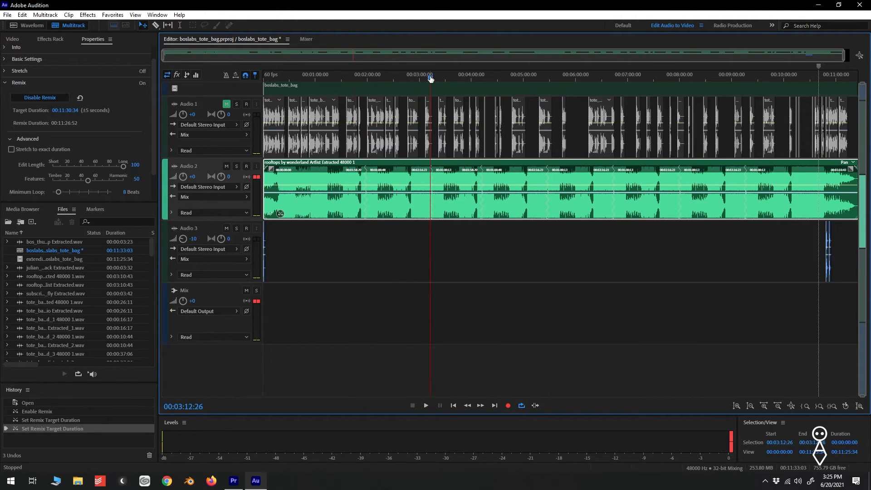
left_click(425, 404)
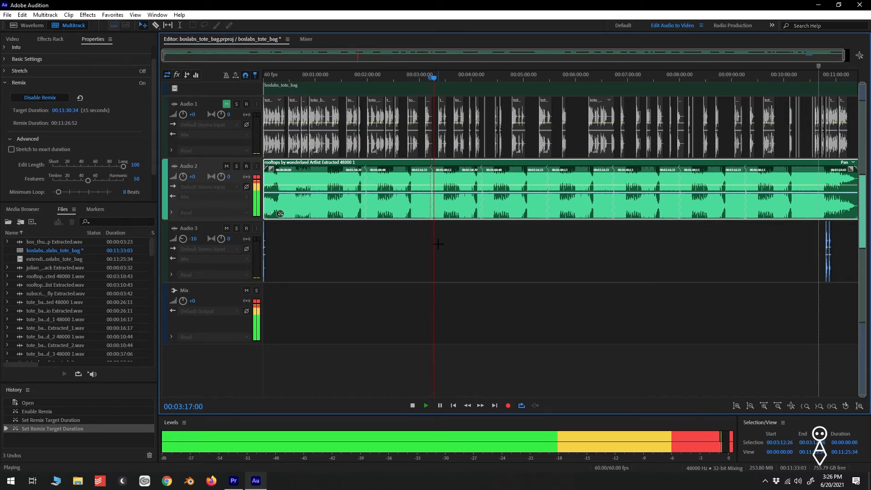
left_click(480, 75)
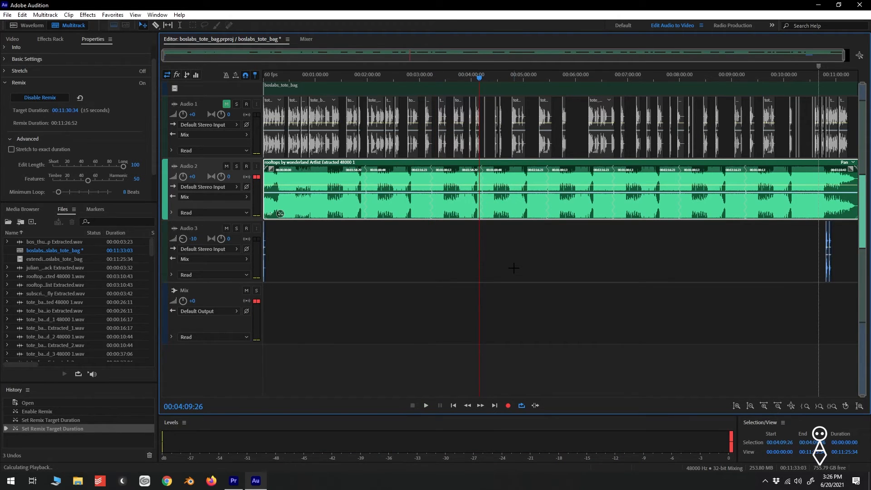
left_click(425, 405)
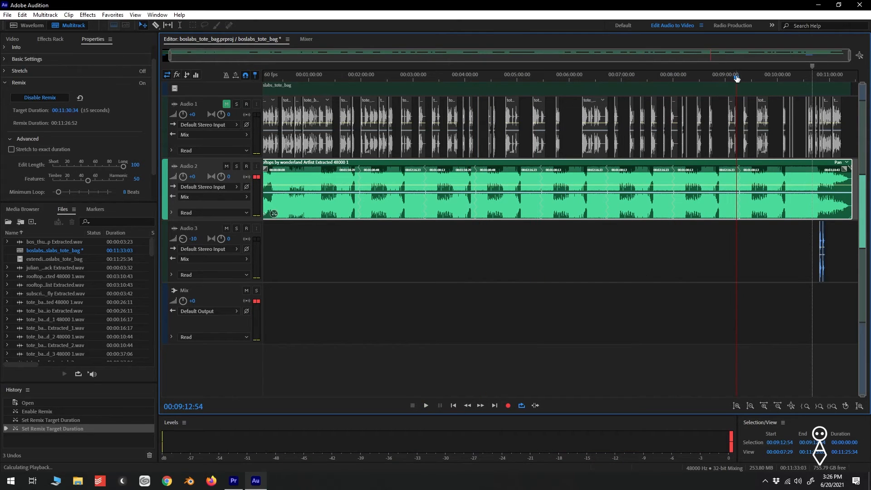
left_click(425, 406)
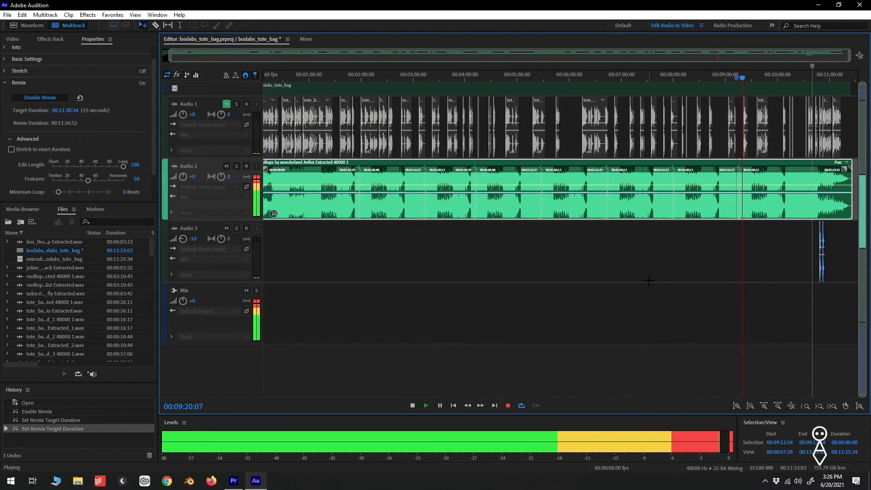
left_click(412, 405)
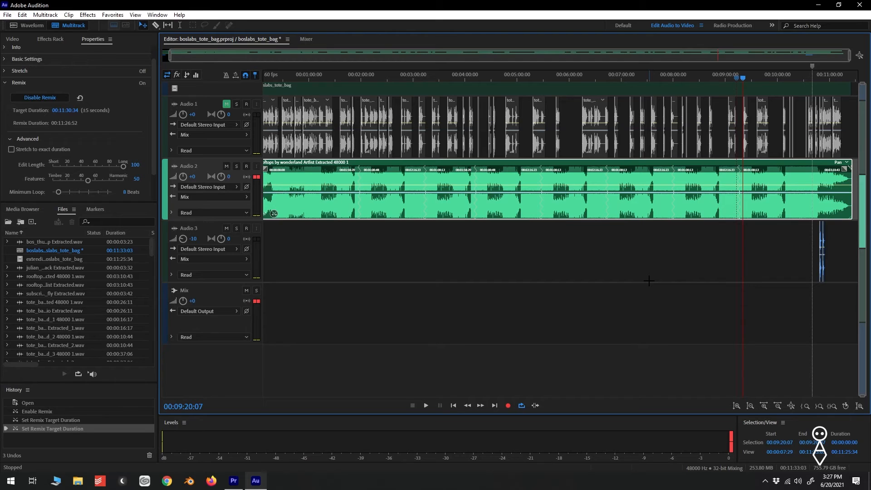
mouse_move(576, 260)
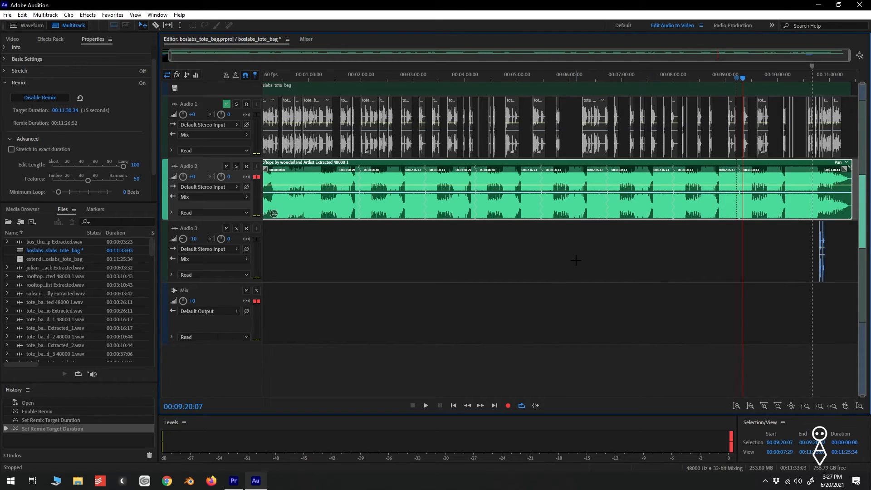
mouse_move(411, 210)
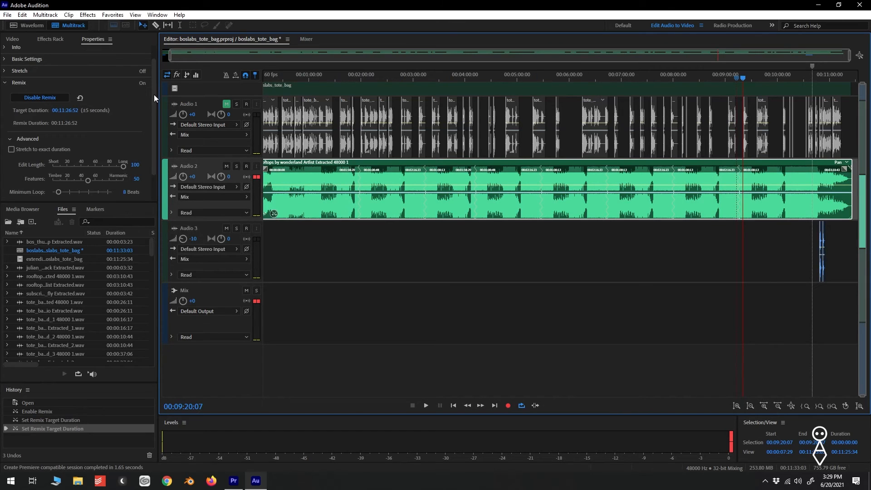
- Export the session to Premiere Pro as a mixdown via Multitrack > Export
left_click(46, 14)
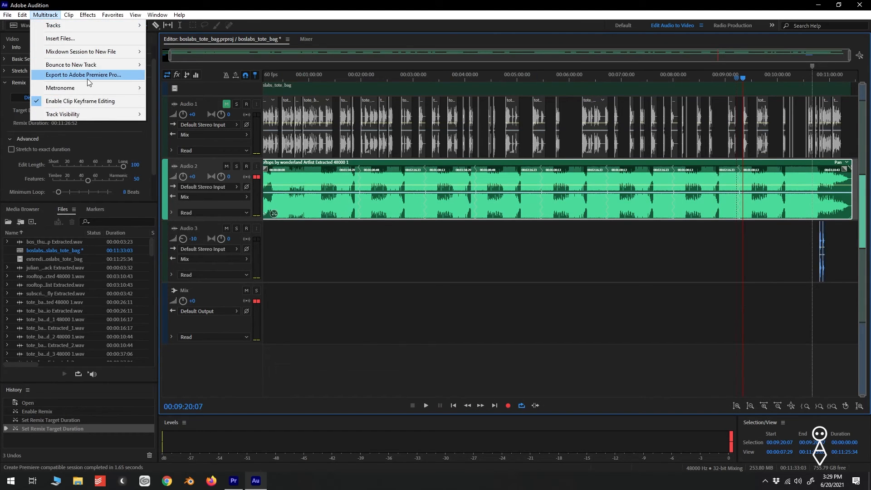
left_click(84, 75)
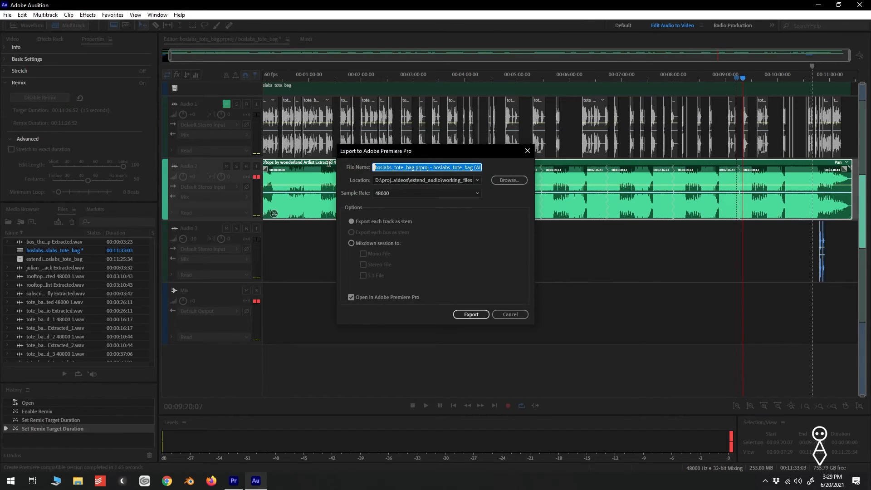
mouse_move(319, 170)
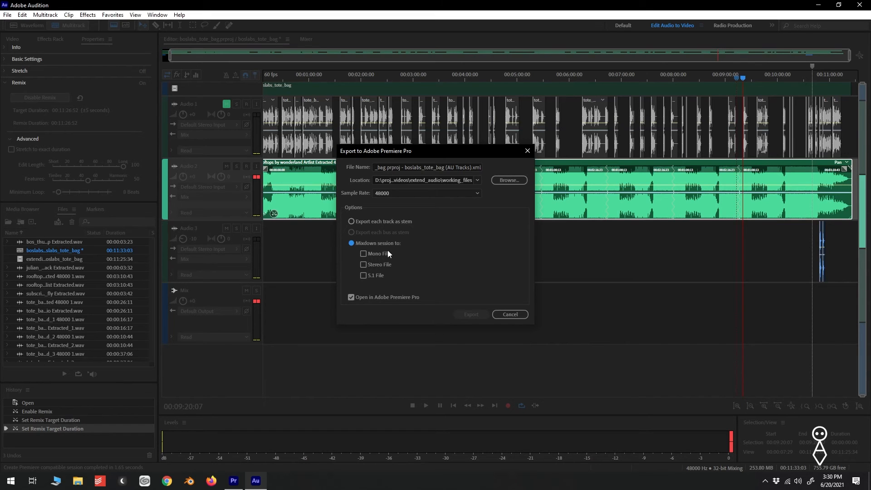
left_click(470, 314)
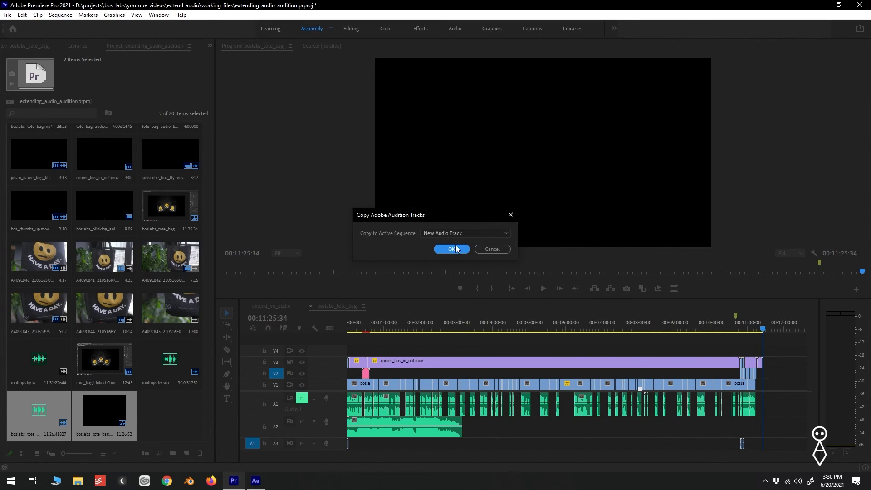
- Copy the mixdown onto a new audio track and mute the original music on A2
left_click(451, 249)
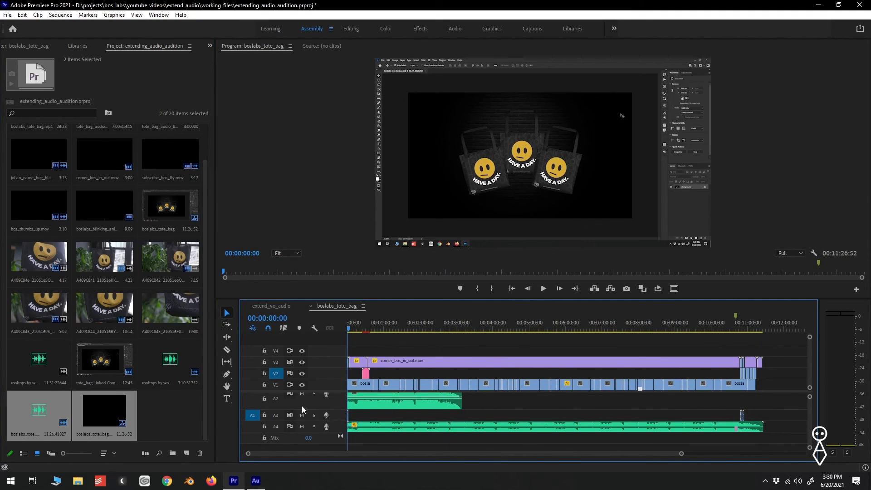
left_click(301, 396)
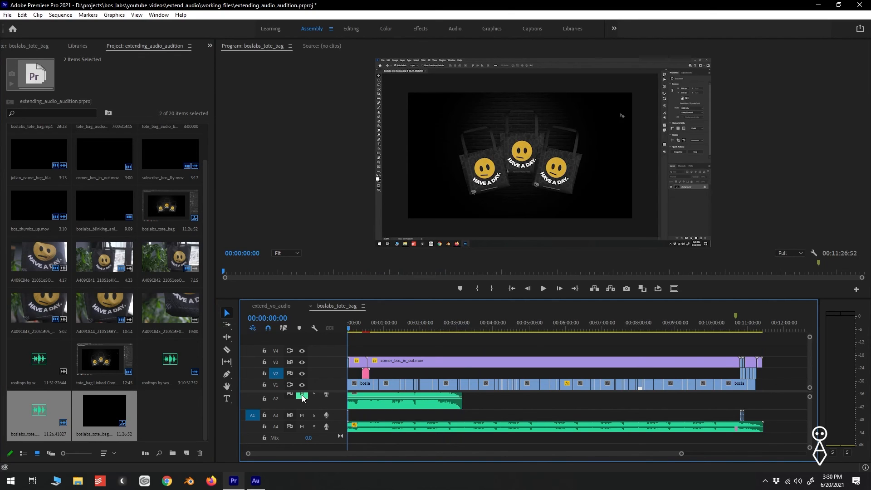
left_click(351, 329)
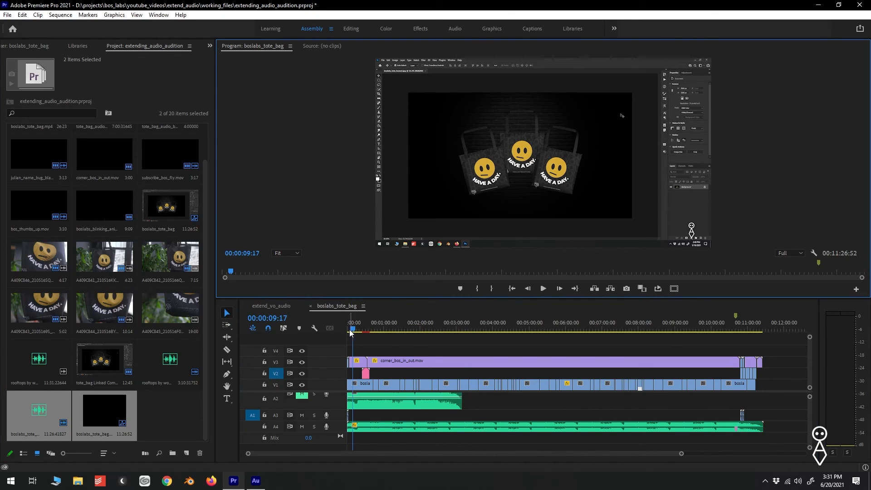